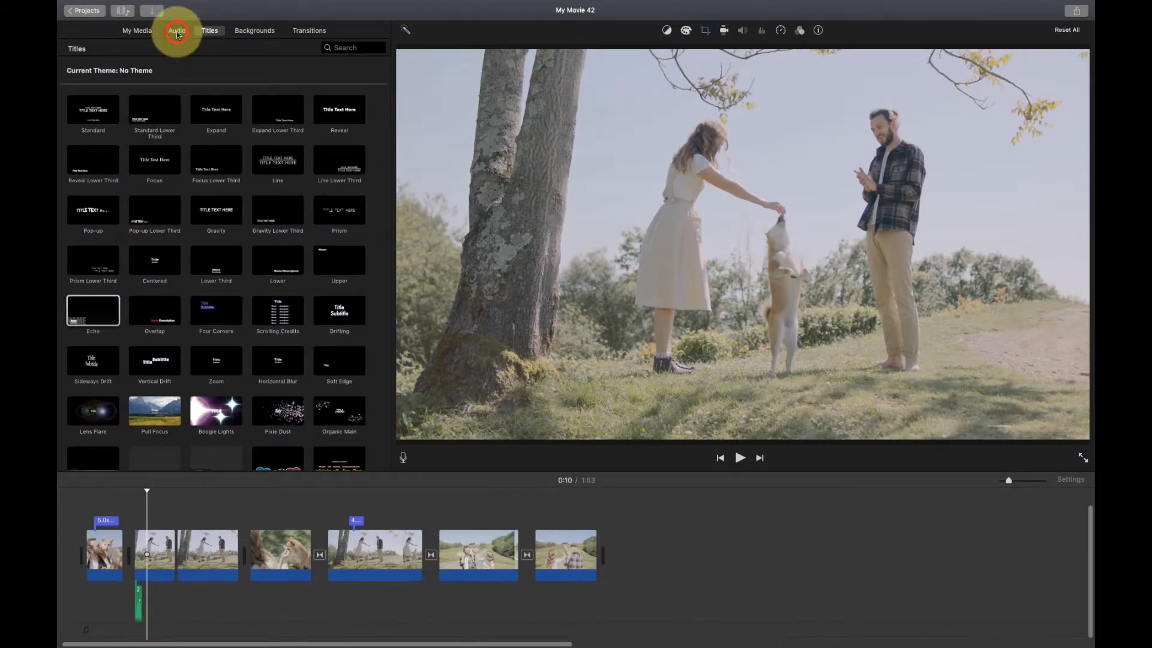
Show the Sound Effects library in the audio browser and reveal its category list
{"action": "left_click", "coordinate": [177, 30]}
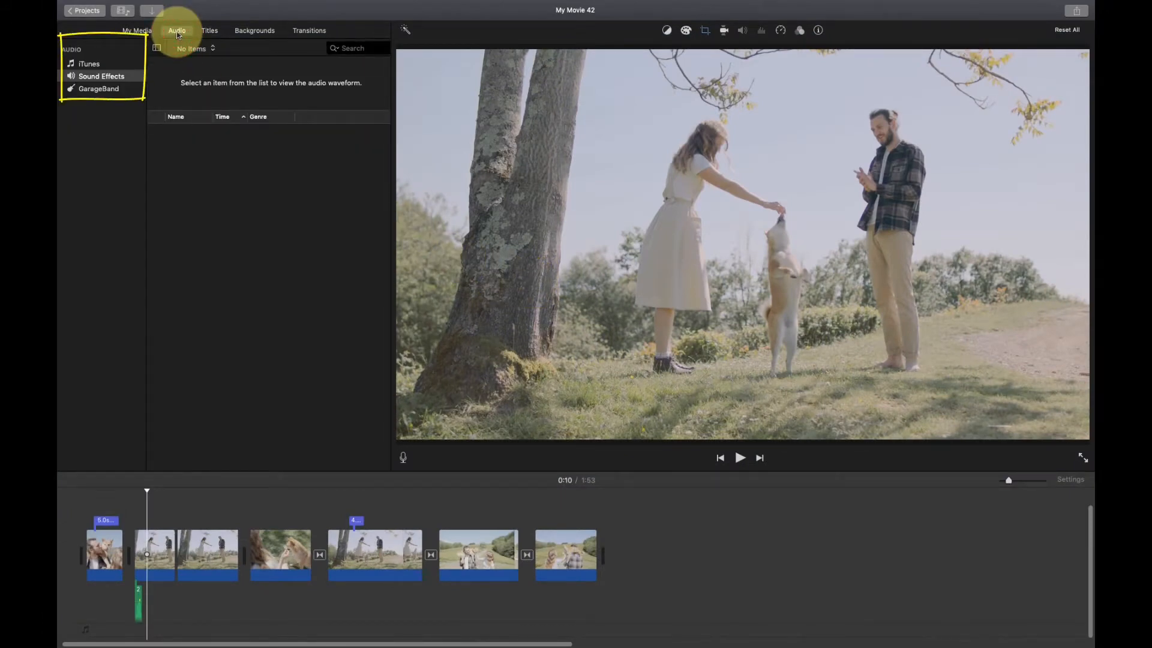
{"action": "left_click", "coordinate": [89, 64]}
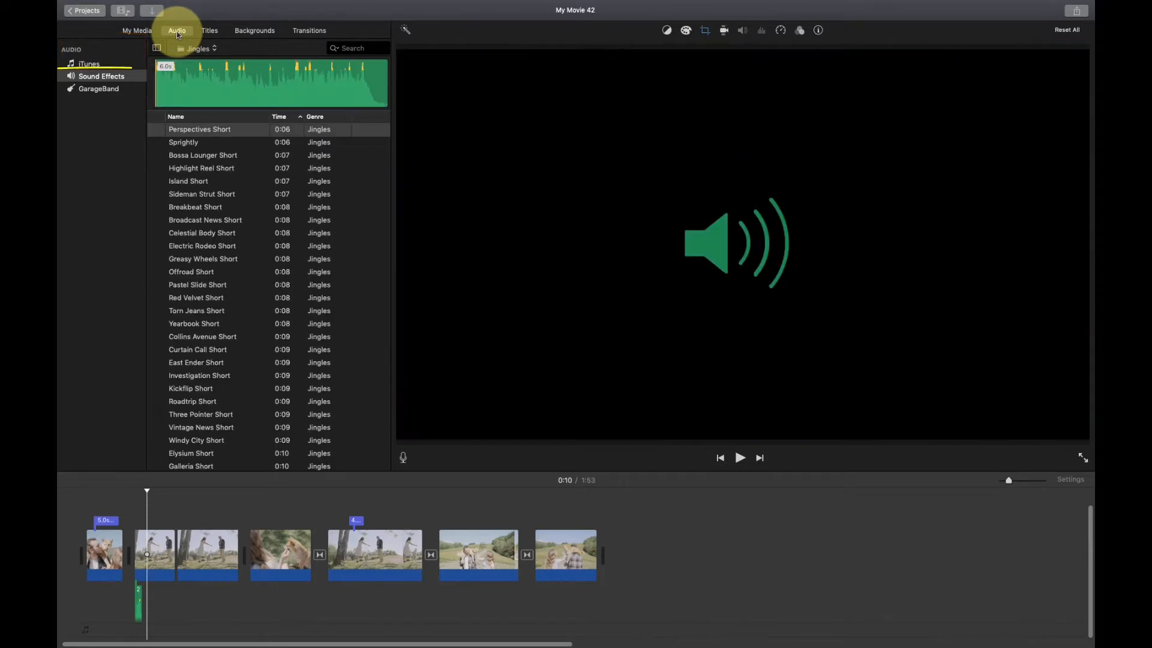
{"action": "left_click", "coordinate": [101, 76]}
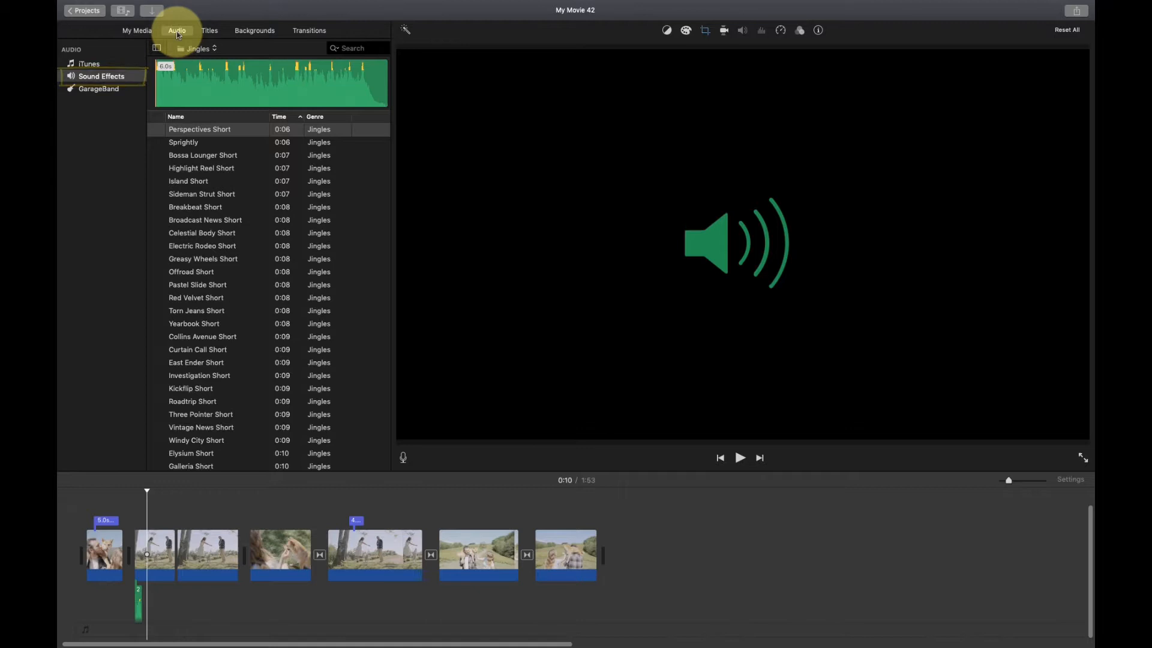
{"action": "left_click", "coordinate": [196, 48]}
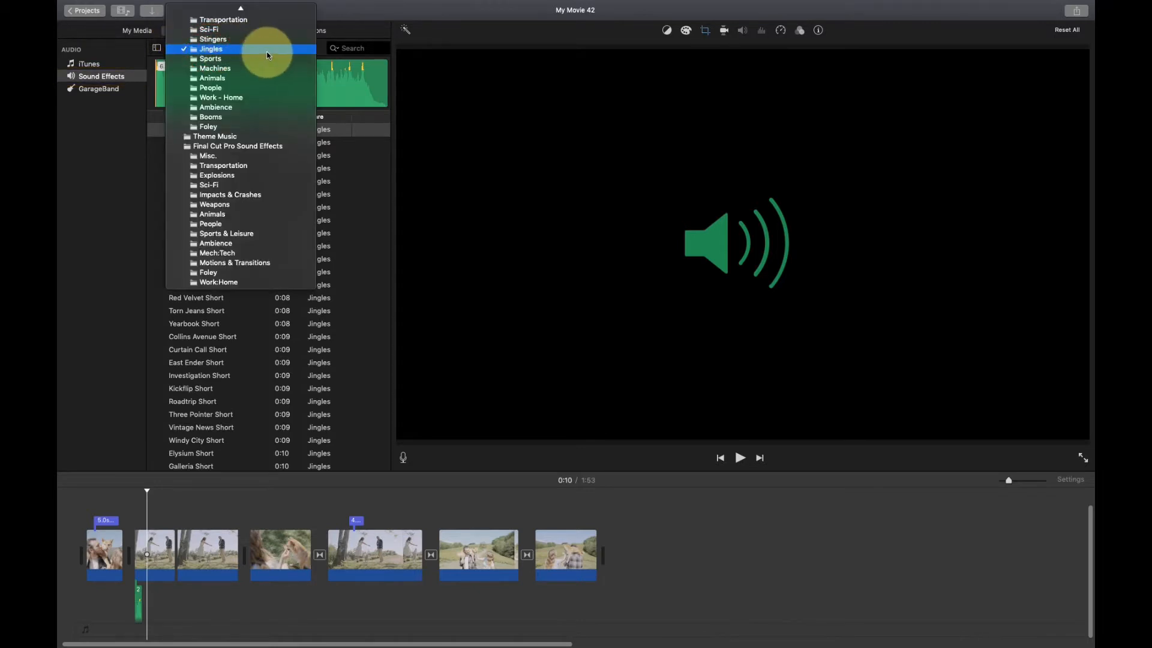
Keep the Jingles category, preview Yearbook Short, and reveal longer jingles like Jaracanda (1:59)
{"action": "left_click", "coordinate": [211, 48]}
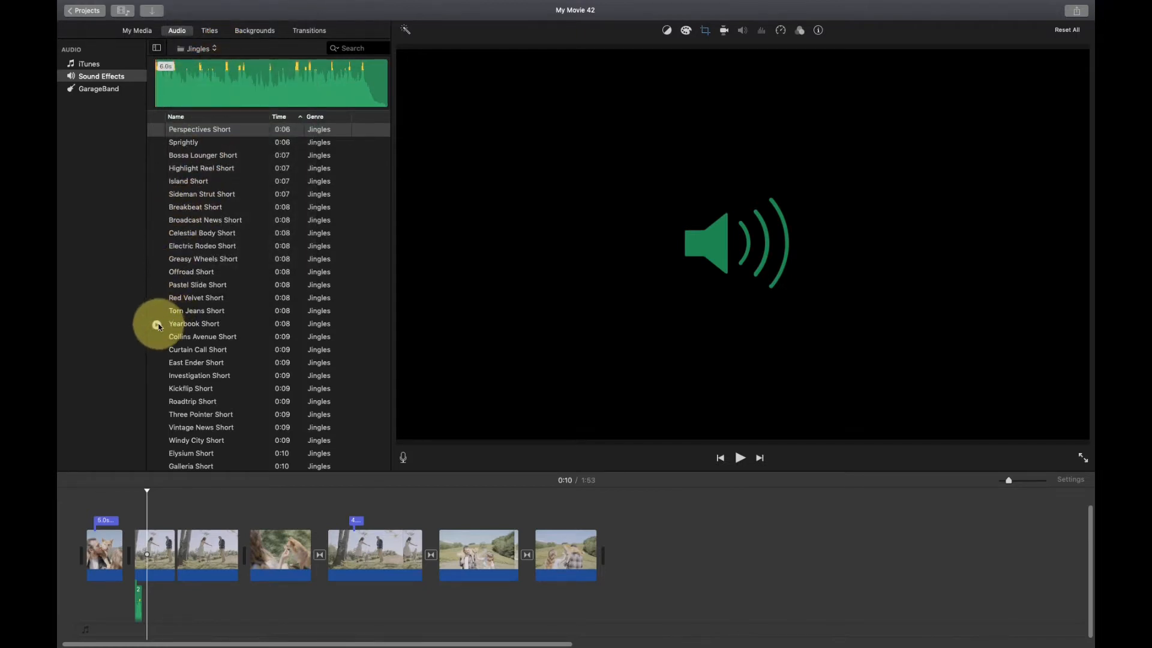
{"action": "left_click", "coordinate": [194, 323]}
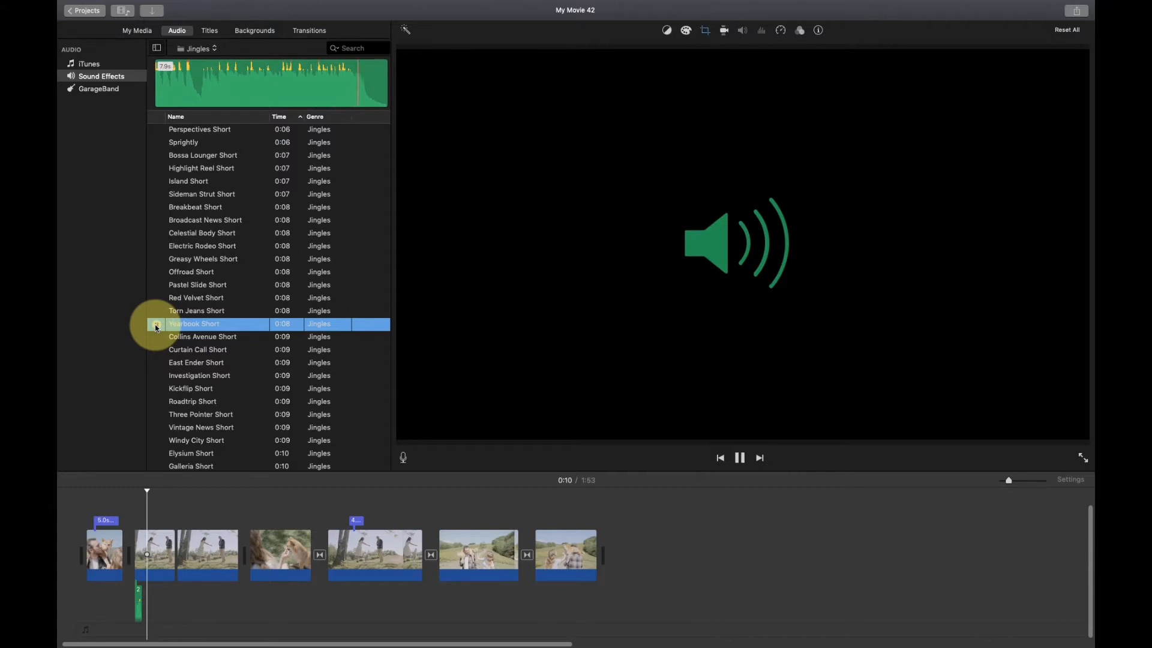
{"action": "scroll", "scroll_direction": "down", "scroll_amount": 3}
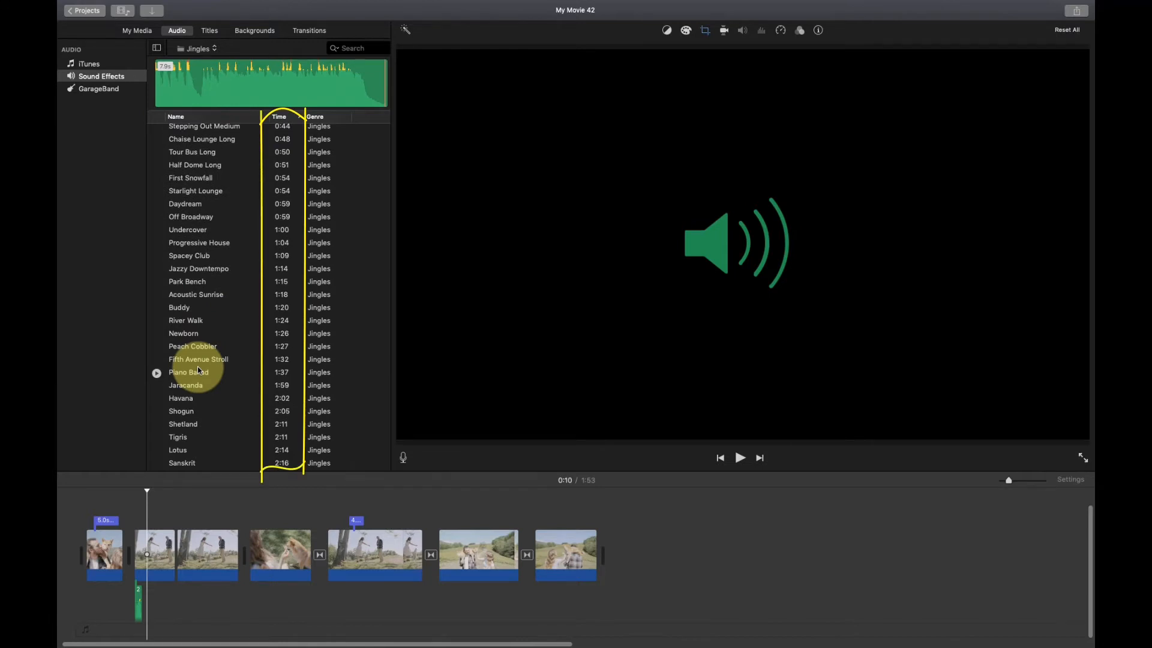
Add the Jaracanda jingle as background music beneath the timeline clips
{"action": "left_click", "coordinate": [186, 386]}
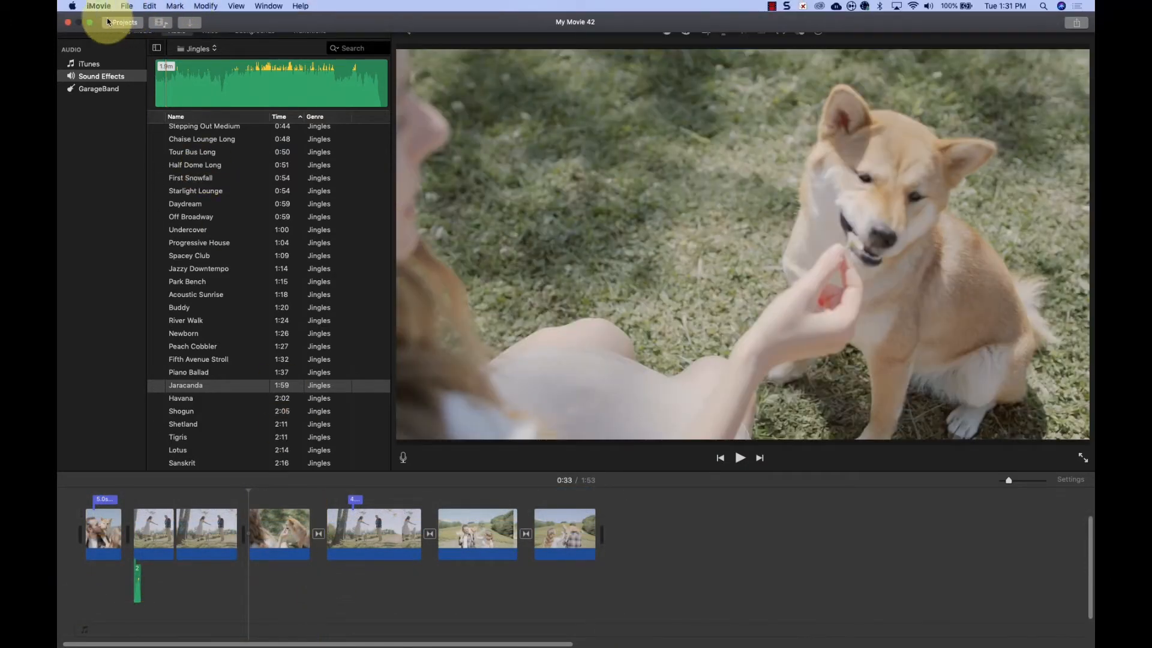
{"action": "left_click", "coordinate": [87, 21]}
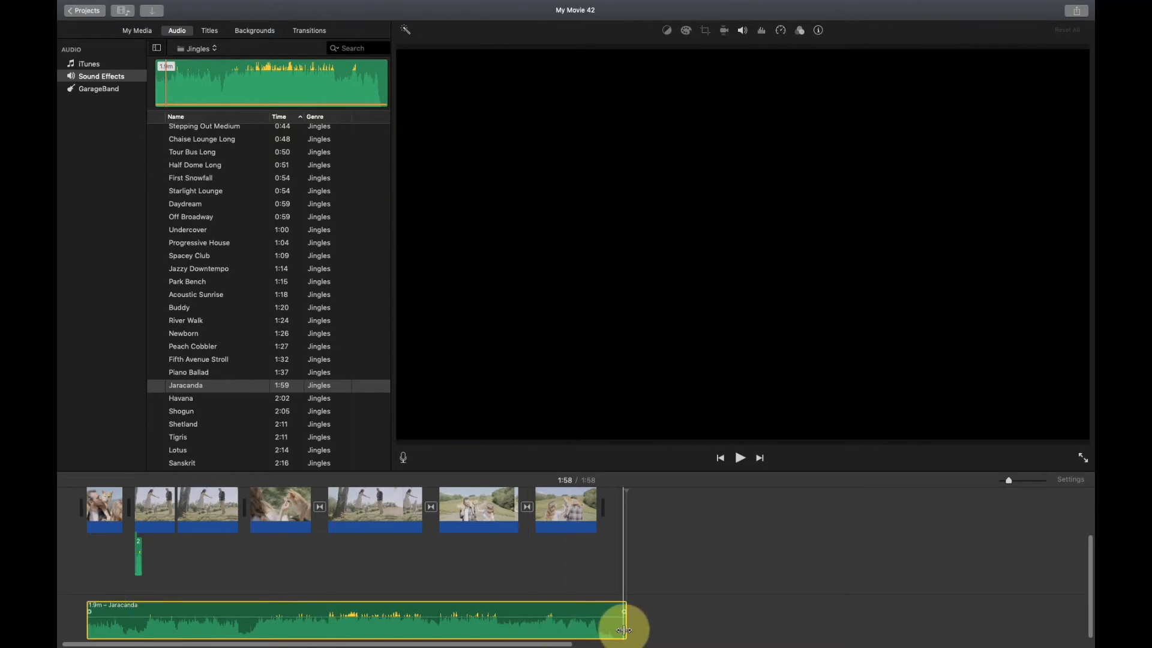
Trim the Jaracanda track's end to line up with the last video clip
{"action": "left_click_drag", "start_coordinate": [624, 630], "coordinate": [613, 630]}
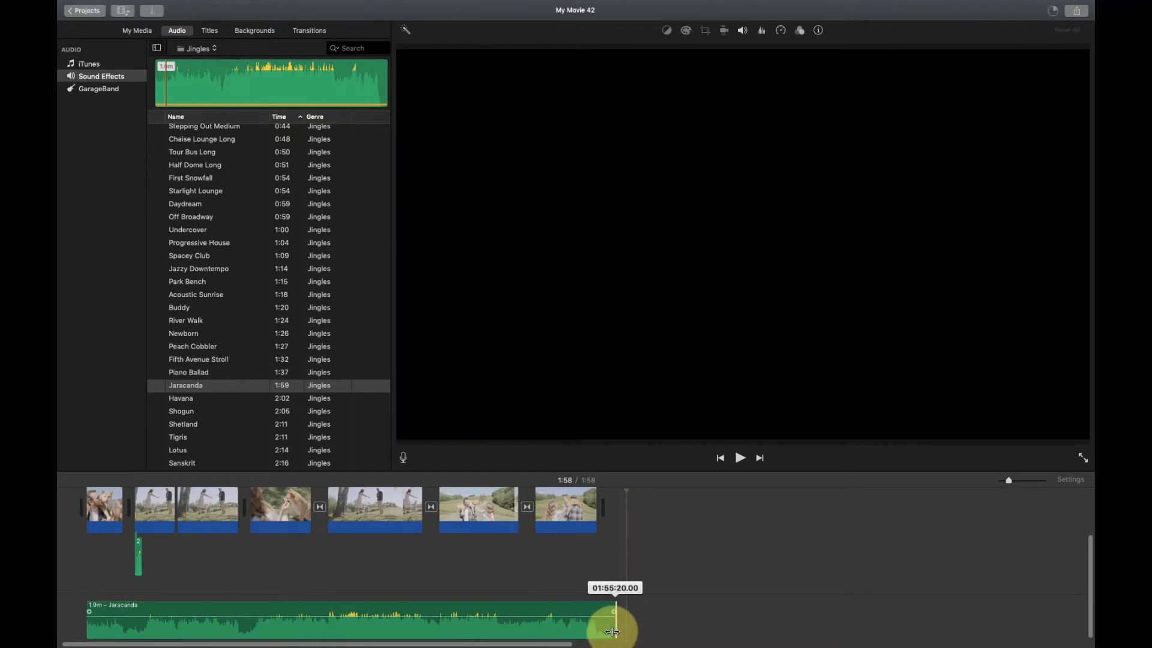
{"action": "left_click_drag", "start_coordinate": [613, 630], "coordinate": [588, 630]}
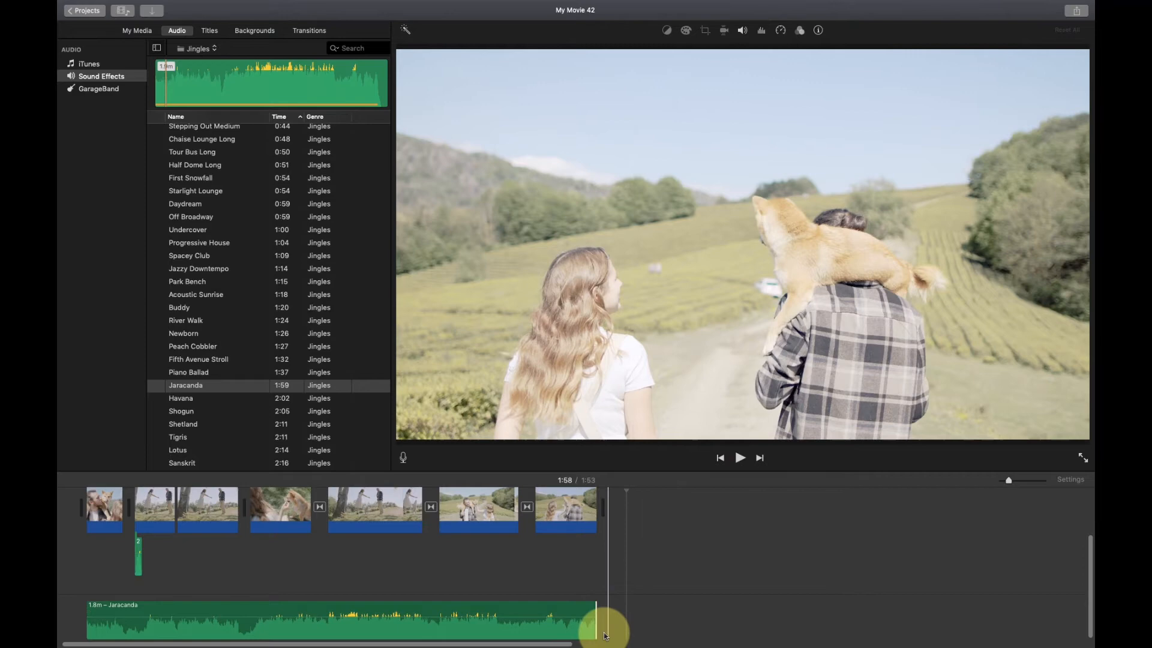
{"action": "left_click_drag", "start_coordinate": [606, 630], "coordinate": [577, 630]}
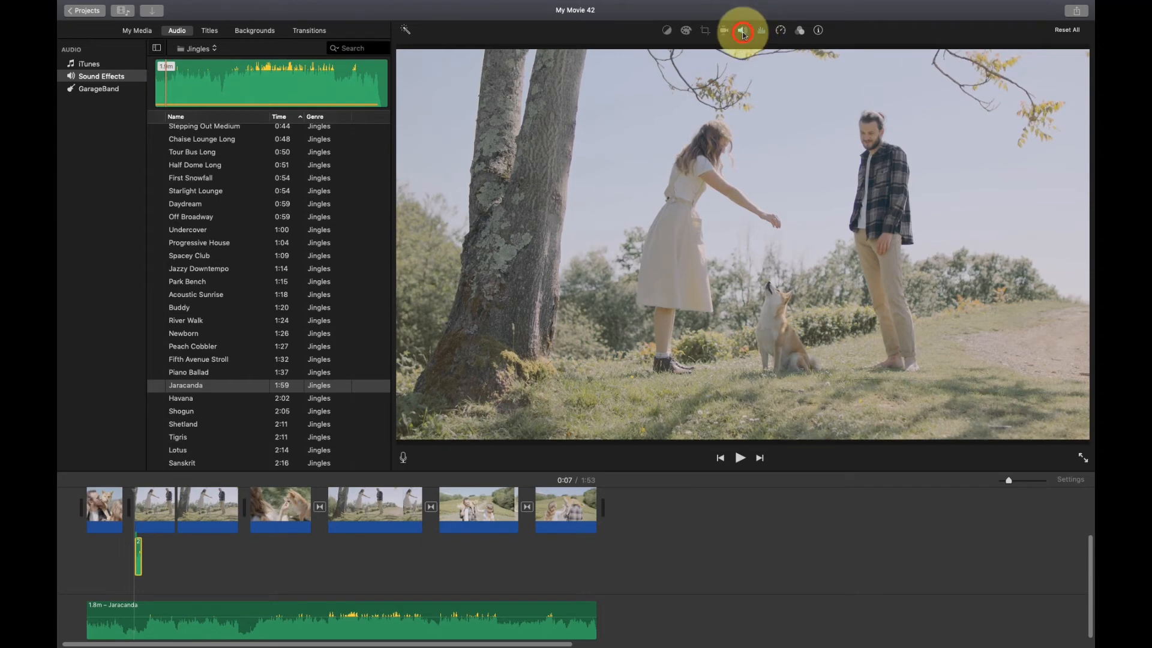
Show the voiceover clip's volume at 100% with other clips lowered, and play the movie
{"action": "left_click", "coordinate": [742, 30]}
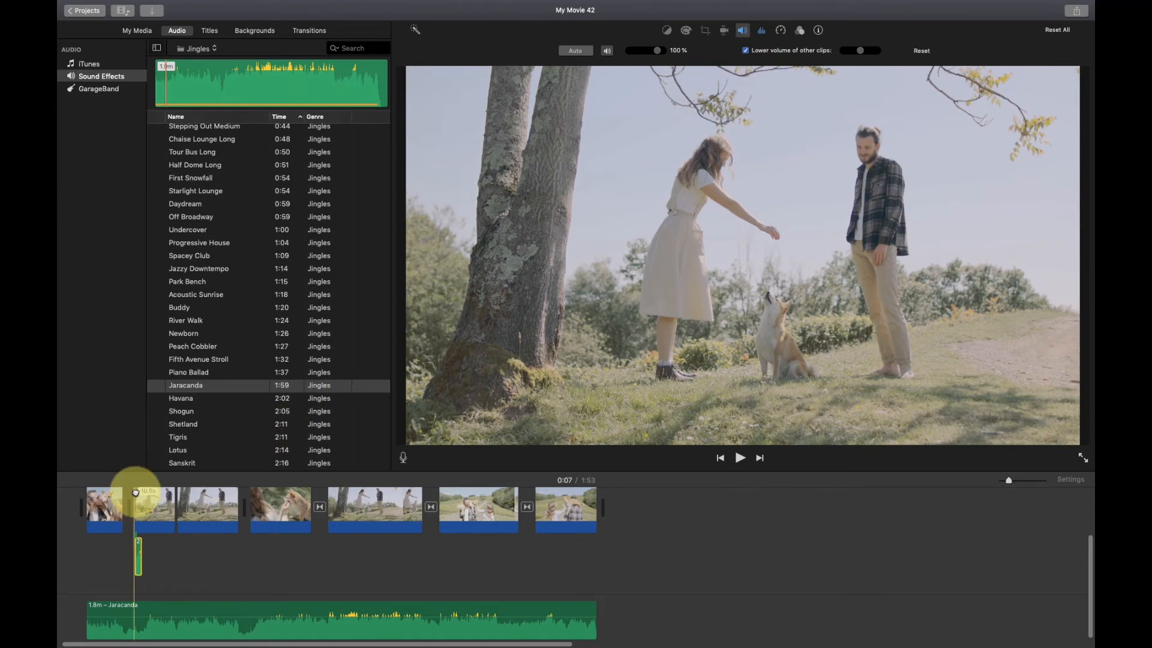
{"action": "left_click", "coordinate": [741, 457]}
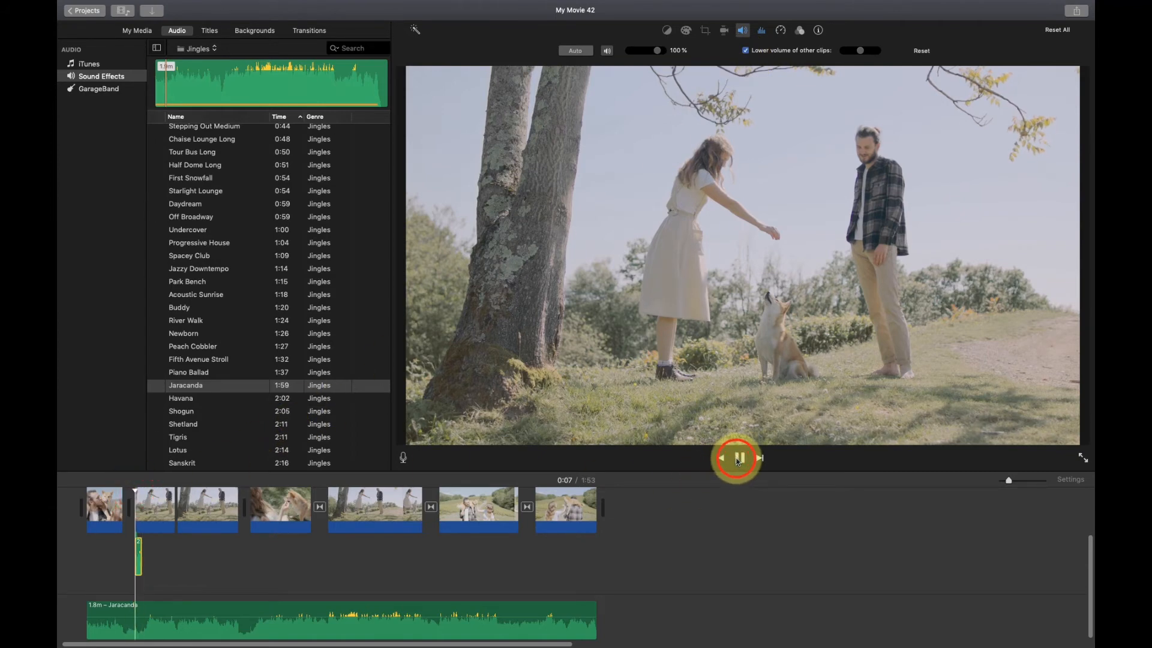